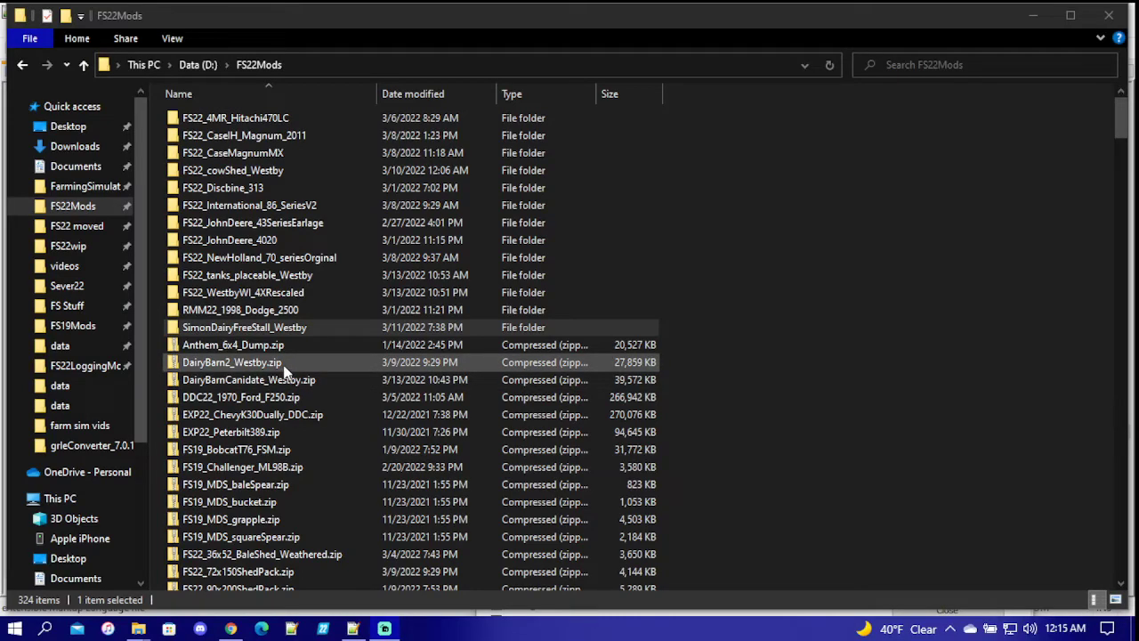
Browse the FS22Mods folder and select the FS22_Freestall.zip archive.
{"action": "left_click", "coordinate": [245, 327]}
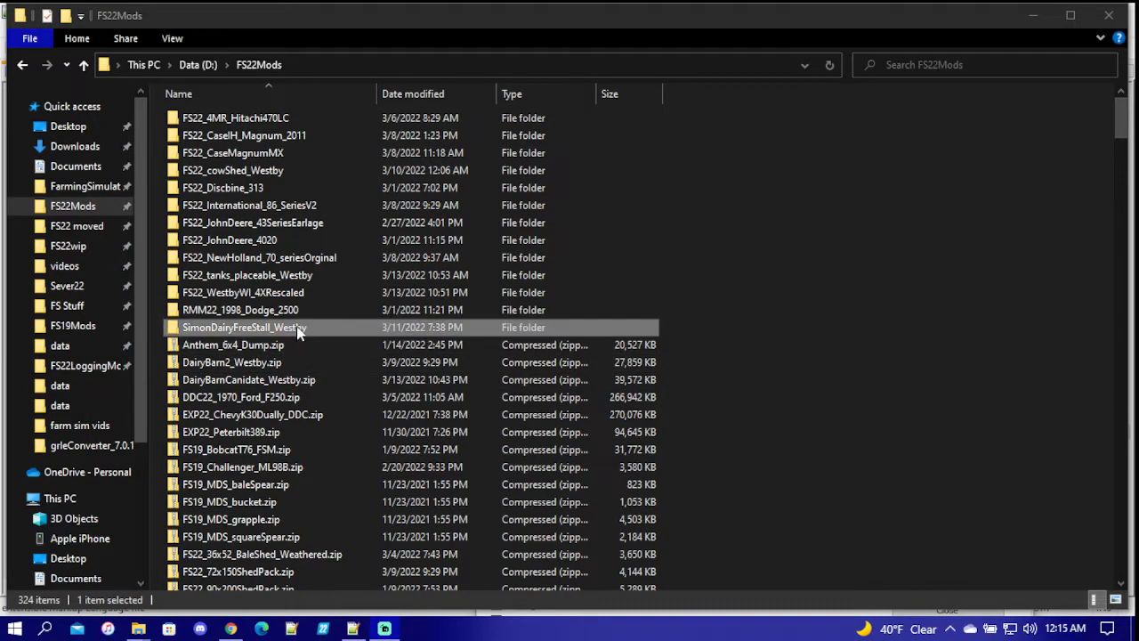
{"action": "left_click", "coordinate": [252, 414]}
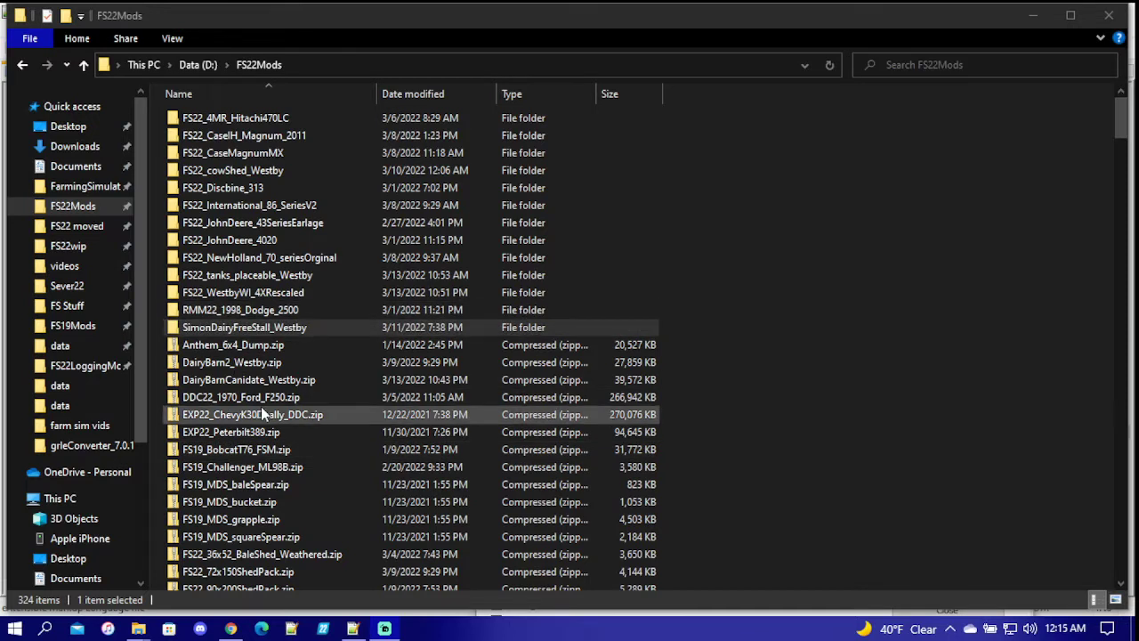
{"action": "left_click", "coordinate": [241, 397]}
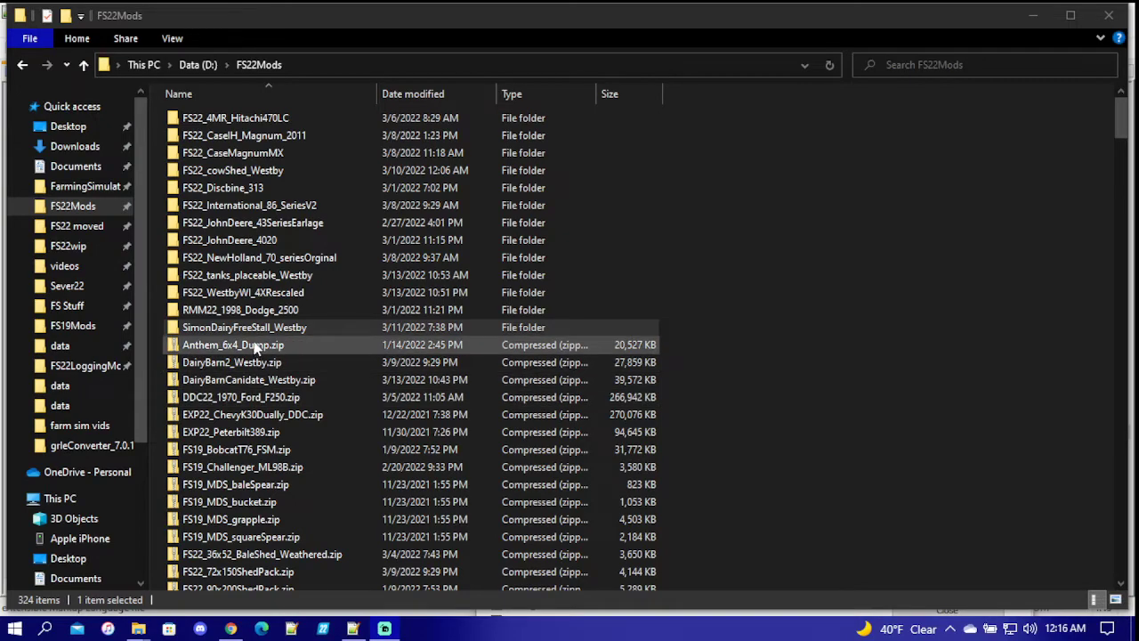
{"action": "scroll", "scroll_direction": "down", "scroll_amount": 3}
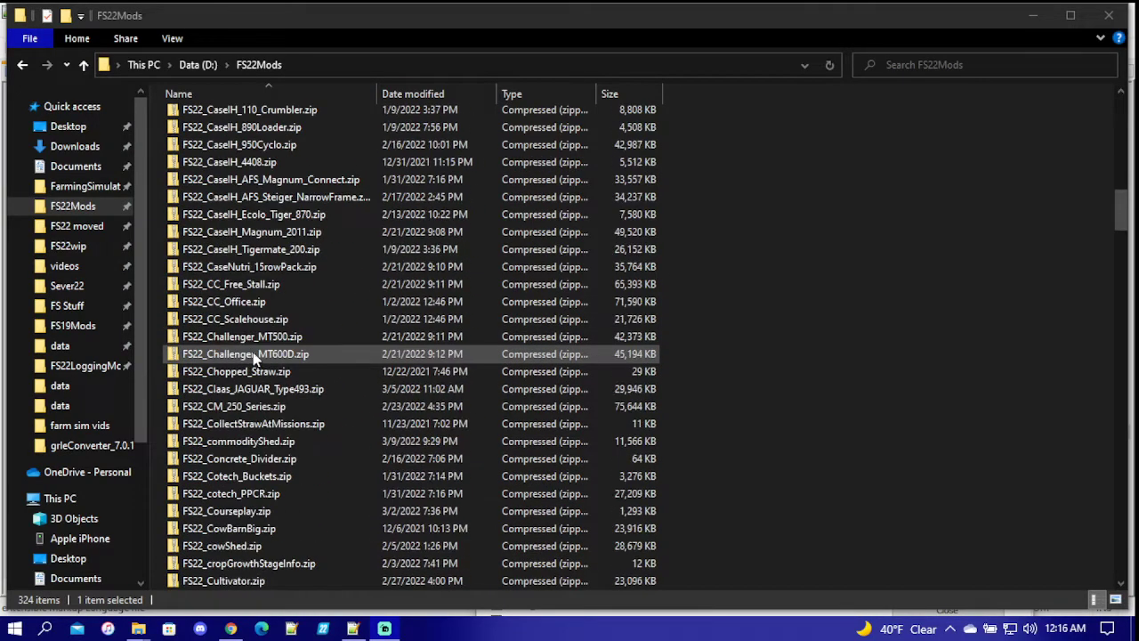
{"action": "scroll", "scroll_direction": "down", "scroll_amount": 3}
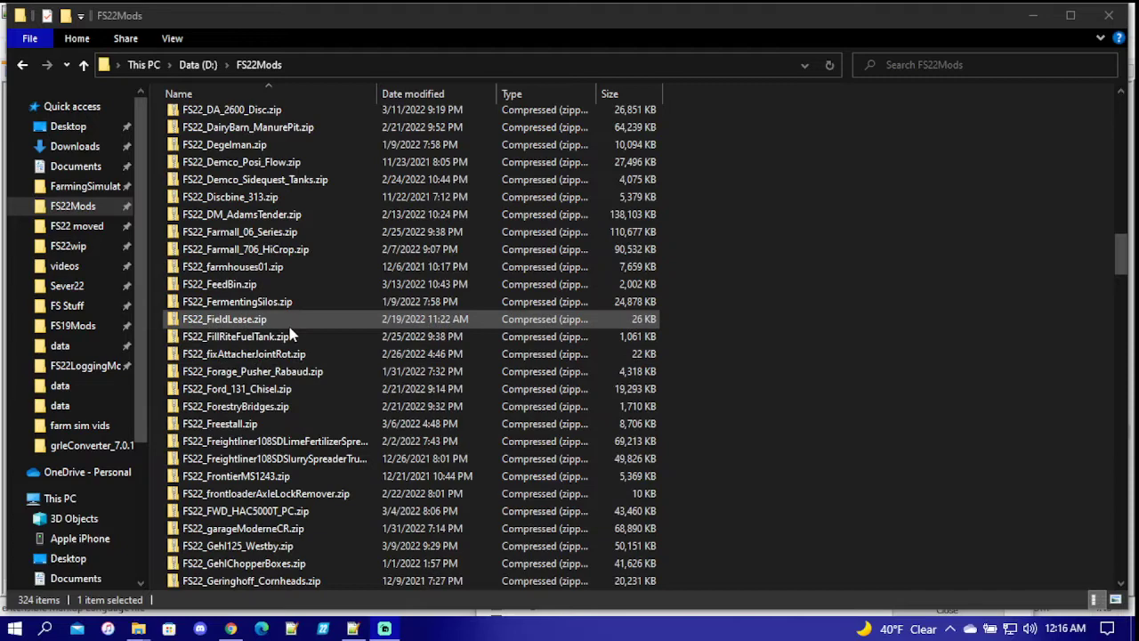
{"action": "left_click", "coordinate": [220, 424]}
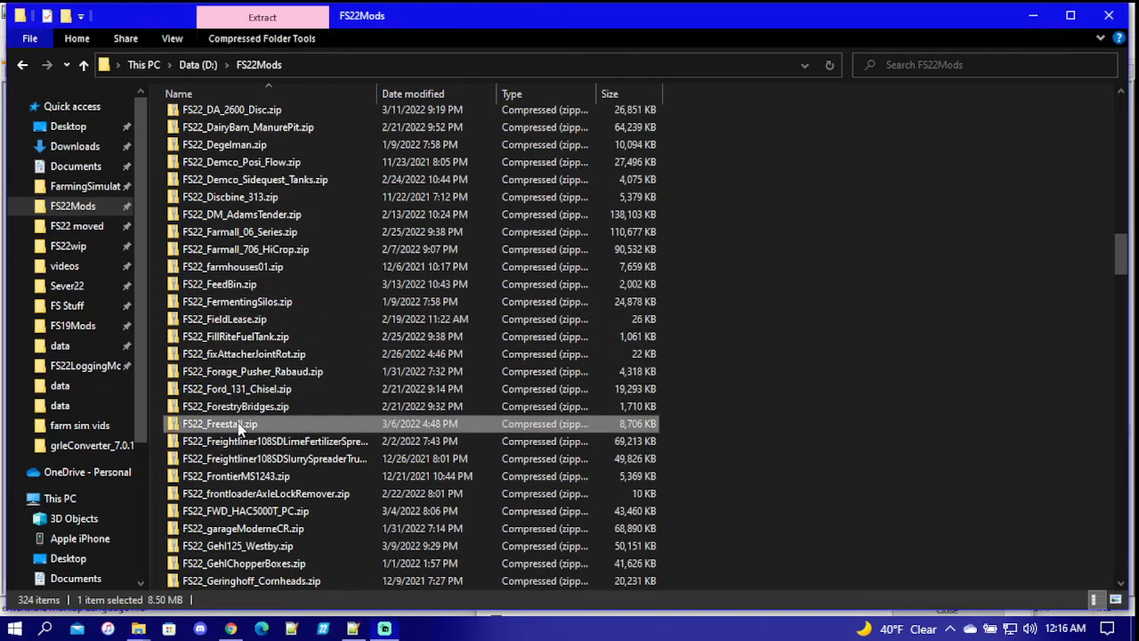
Extract FS22_Freestall.zip into an FS22_Freestall folder.
{"action": "right_click", "coordinate": [220, 423]}
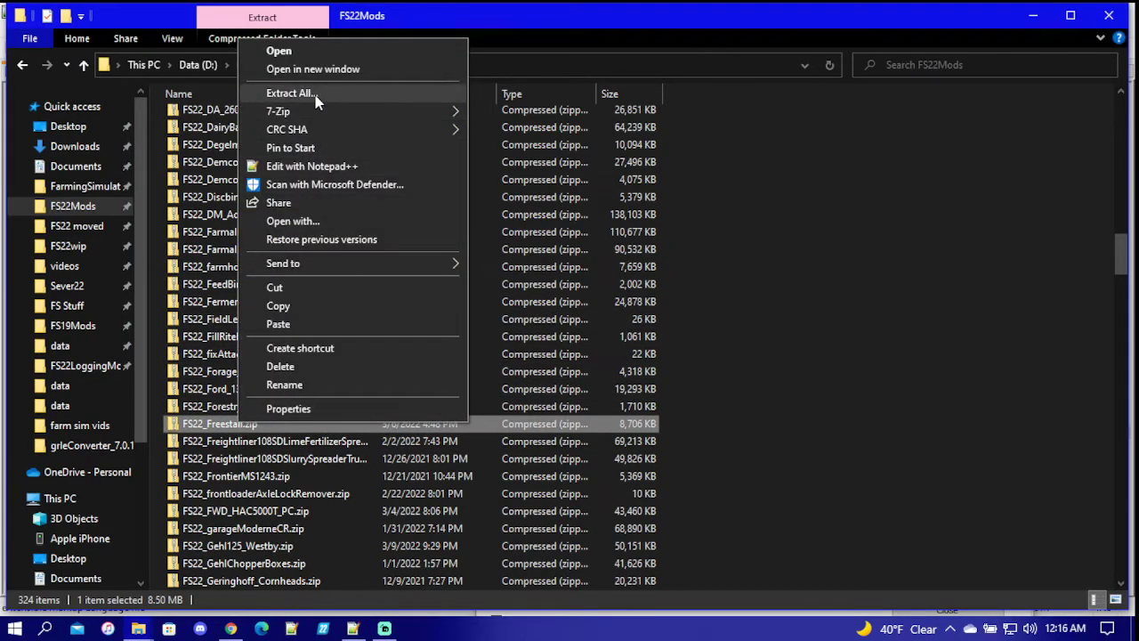
{"action": "left_click", "coordinate": [289, 93]}
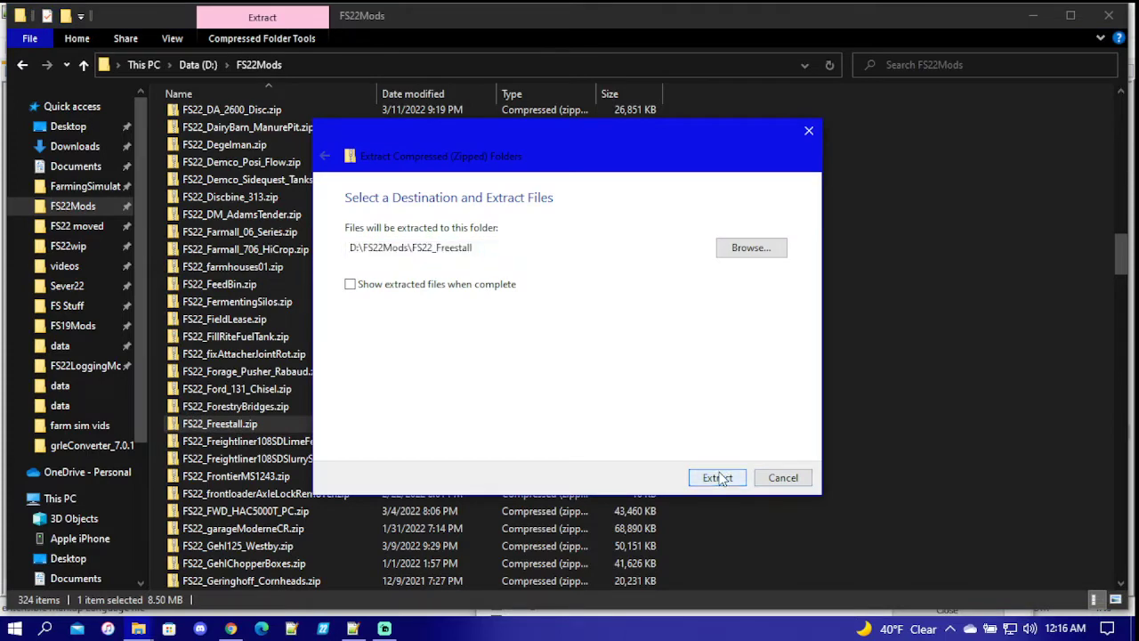
{"action": "left_click", "coordinate": [717, 478]}
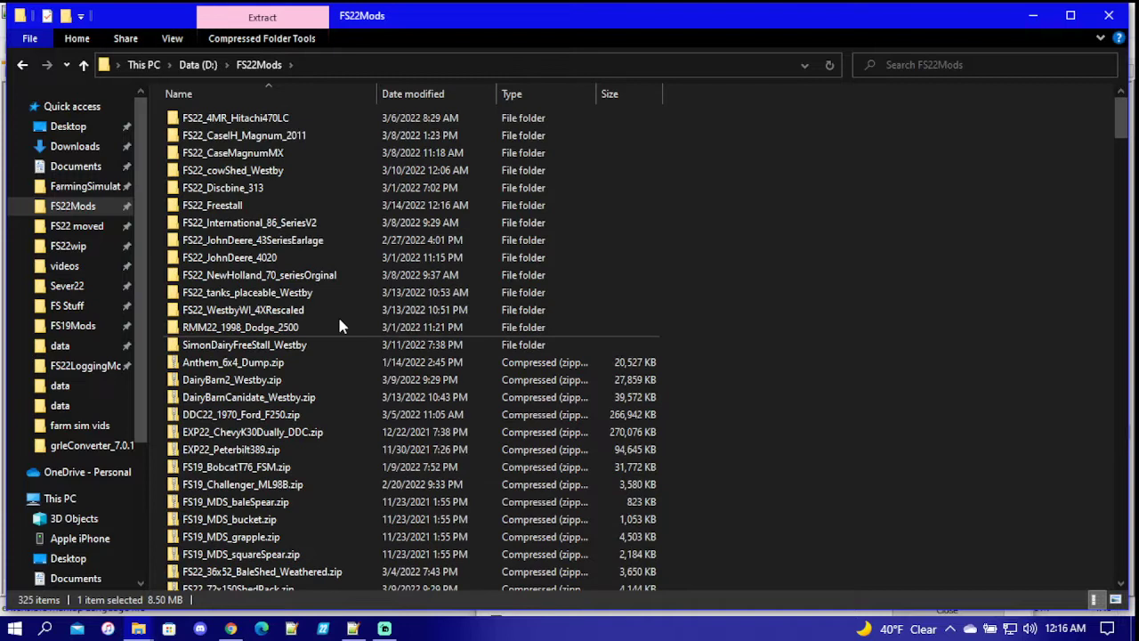
{"action": "mouse_move", "coordinate": [213, 205]}
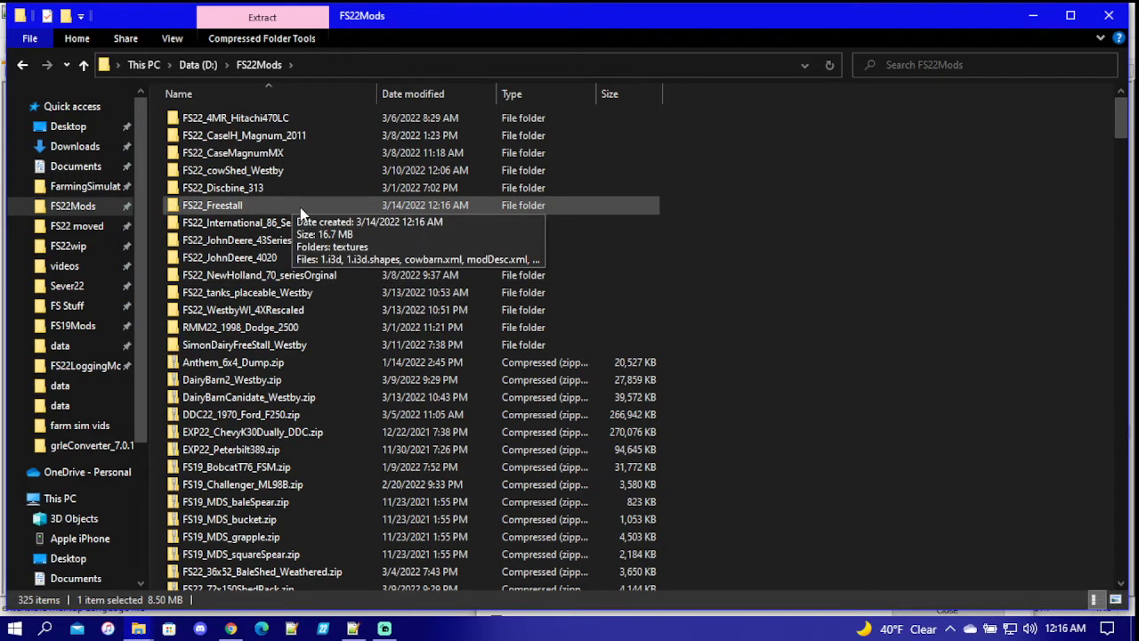
Open the FS22_Freestall folder and open cowbarn.xml with Notepad++.
{"action": "double_click", "coordinate": [213, 205]}
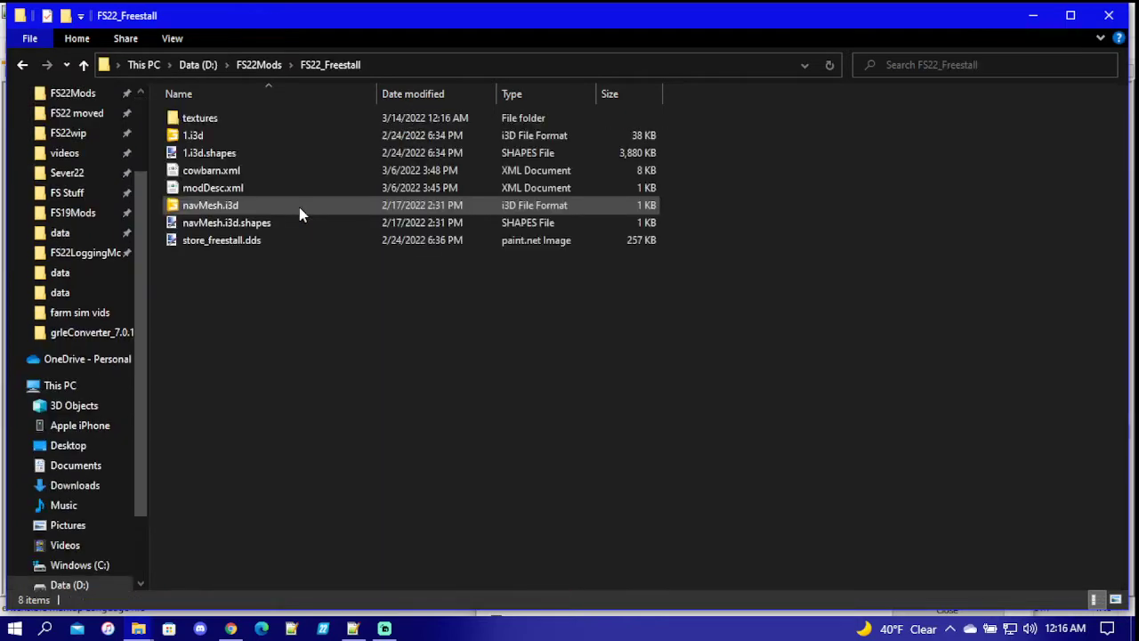
{"action": "left_click", "coordinate": [211, 170]}
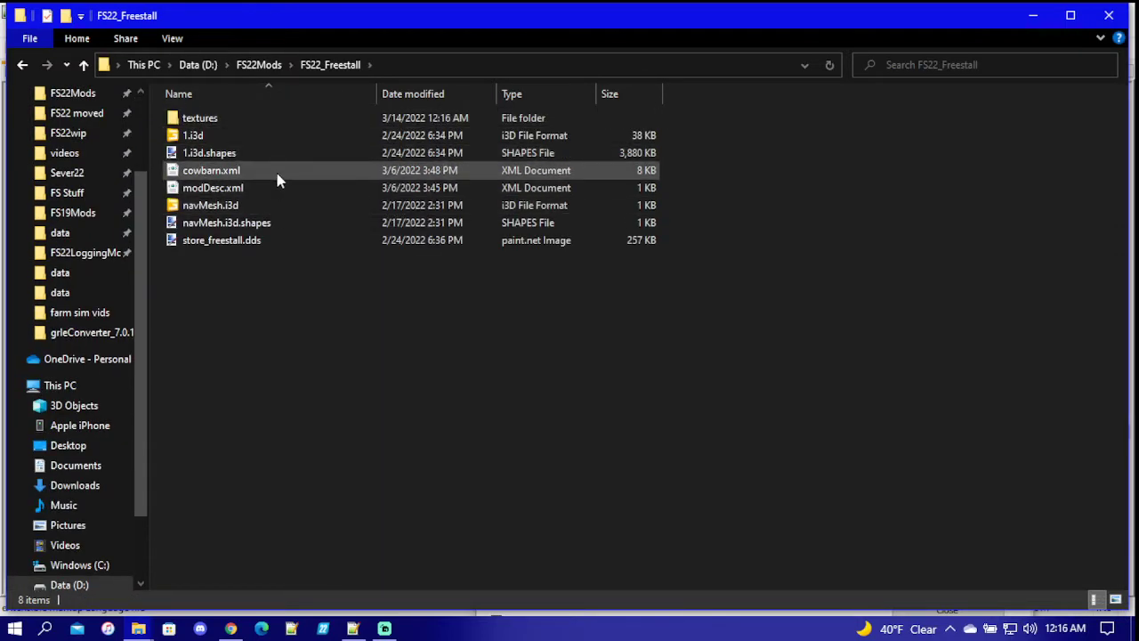
{"action": "right_click", "coordinate": [211, 170]}
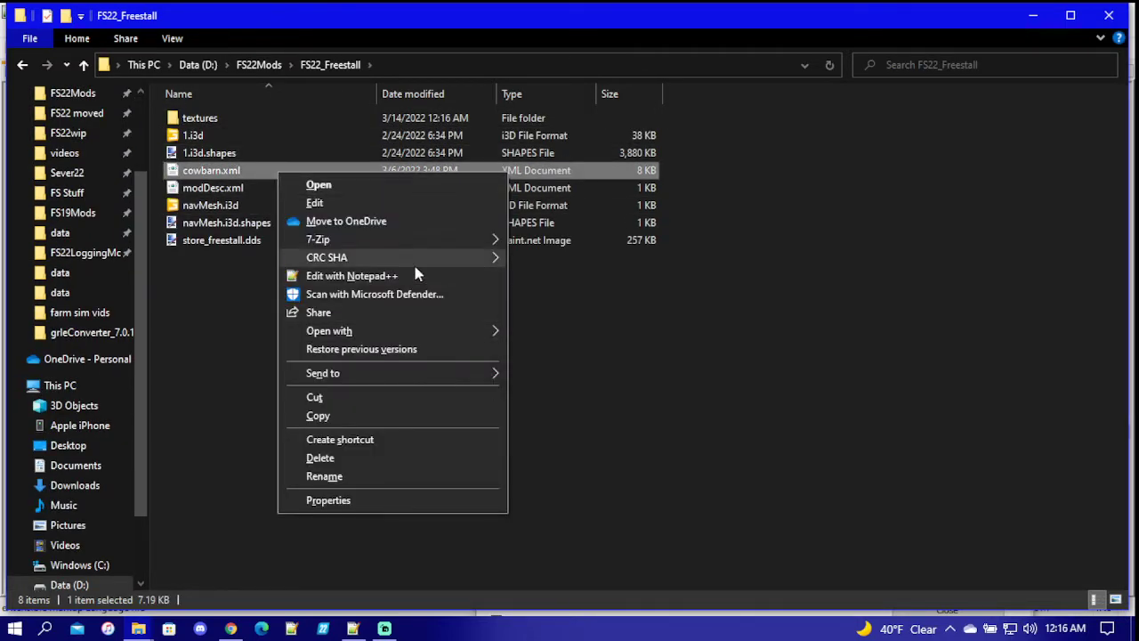
{"action": "left_click", "coordinate": [351, 275]}
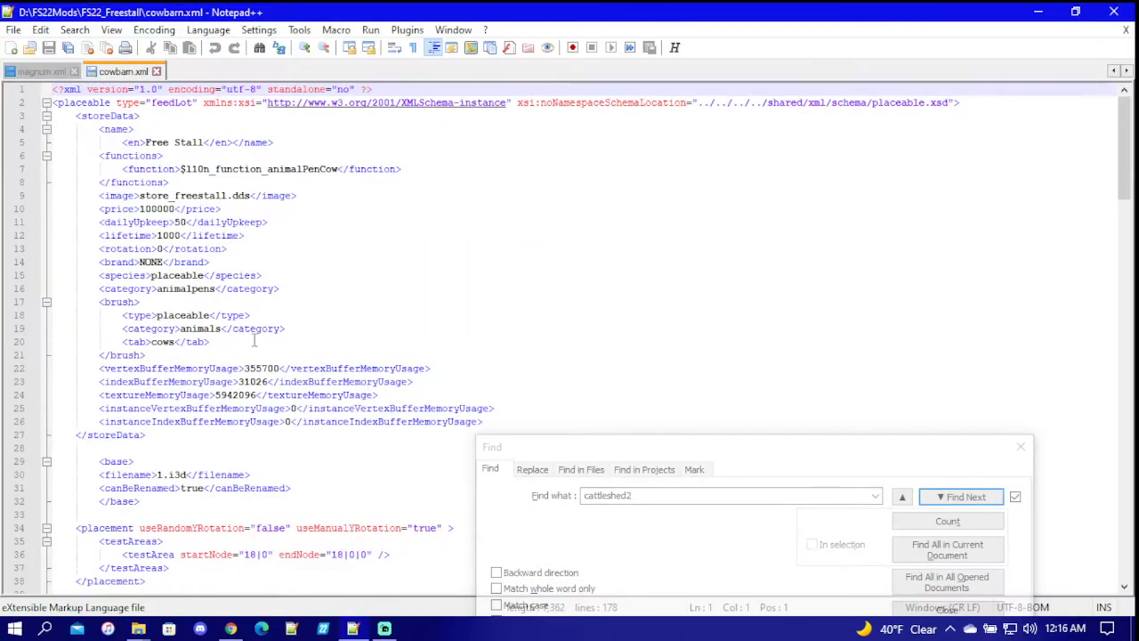
{"action": "mouse_move", "coordinate": [1065, 475]}
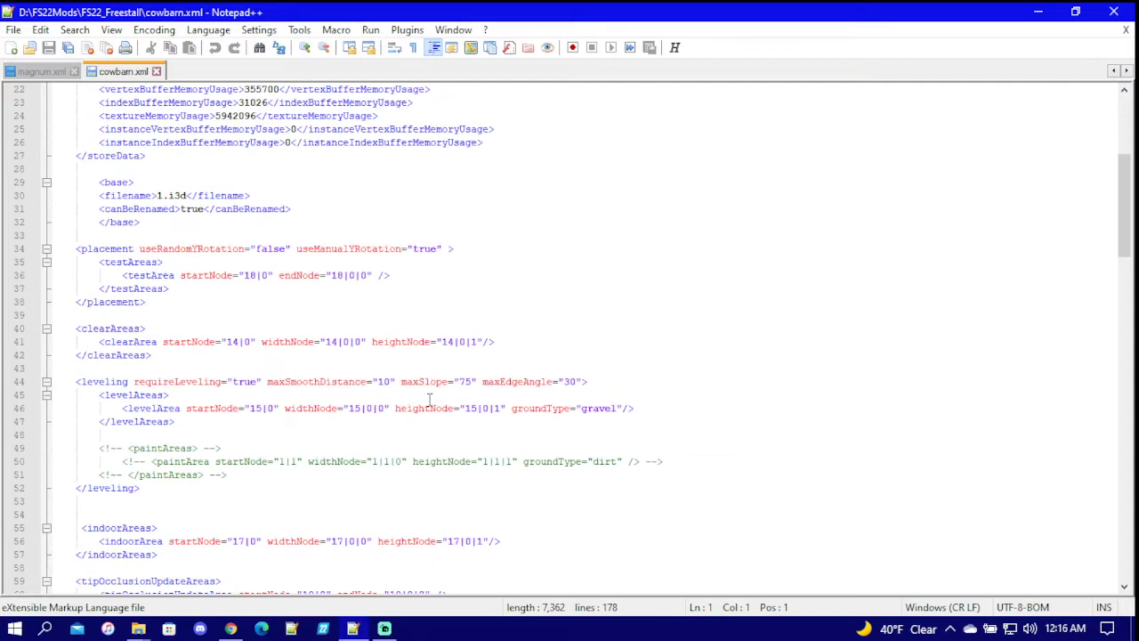
Scroll cowbarn.xml down to the husbandry section with the cow animals entry.
{"action": "scroll", "scroll_direction": "down", "scroll_amount": 3}
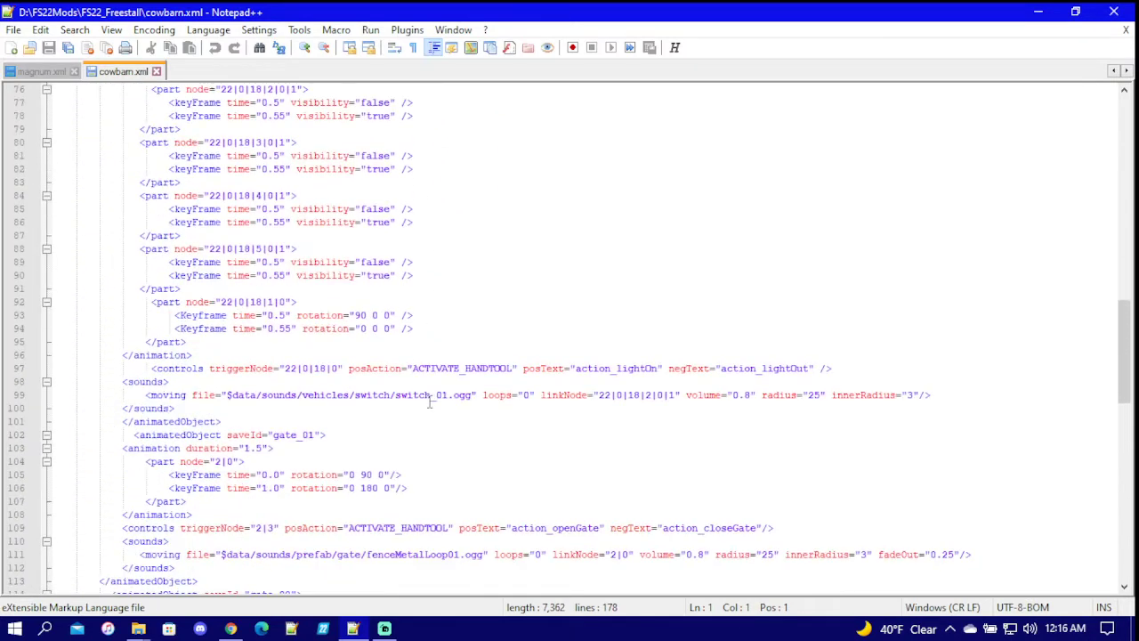
{"action": "scroll", "scroll_direction": "down", "scroll_amount": 3}
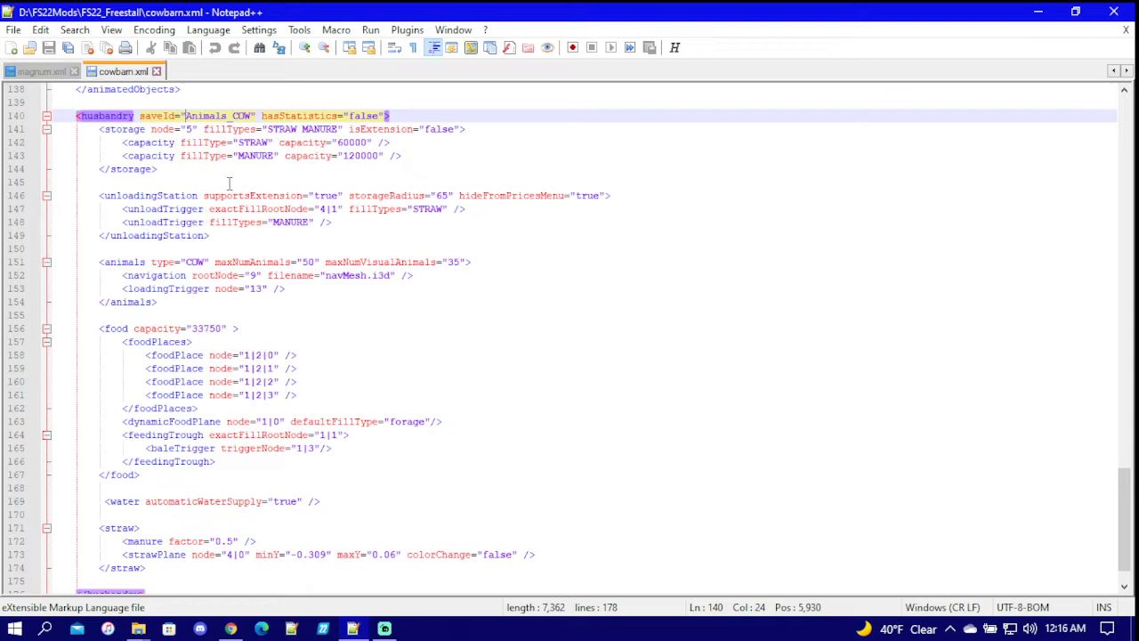
{"action": "mouse_move", "coordinate": [210, 144]}
{"action": "type", "text": "2"}
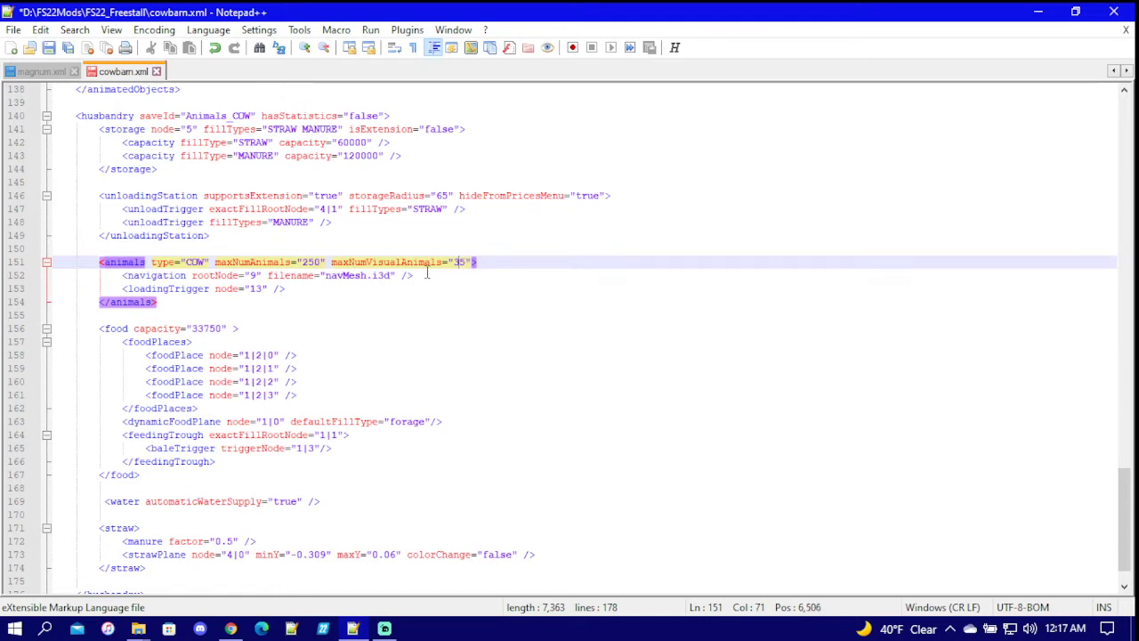
{"action": "mouse_move", "coordinate": [508, 411]}
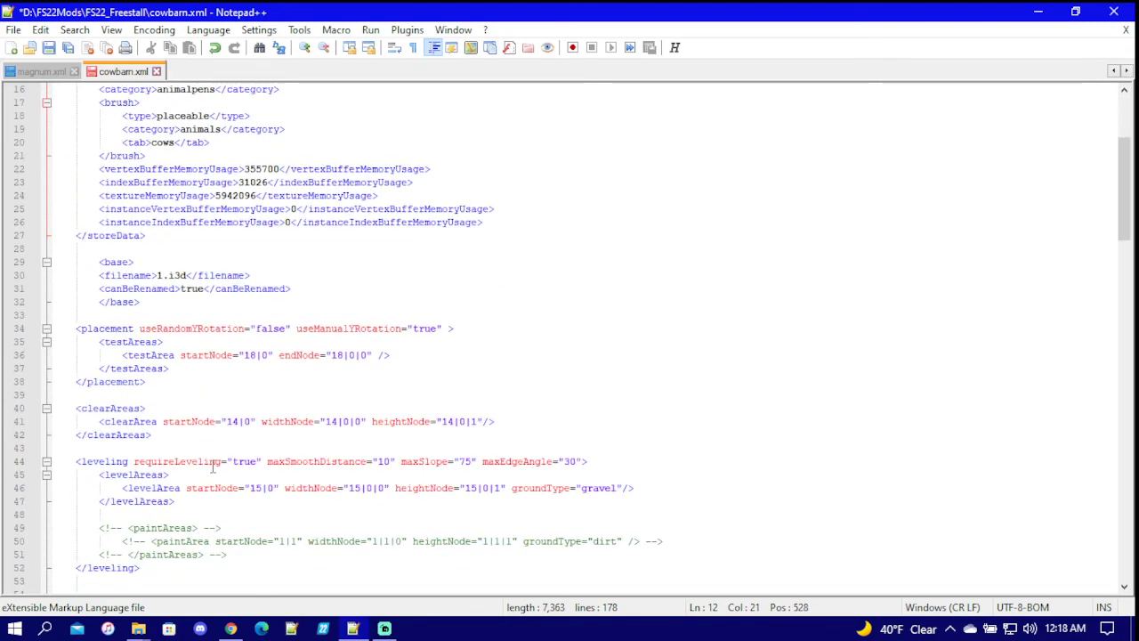
Scroll through cowbarn.xml to its end, where the husbandry and placeable sections close.
{"action": "scroll", "scroll_direction": "down", "scroll_amount": 3}
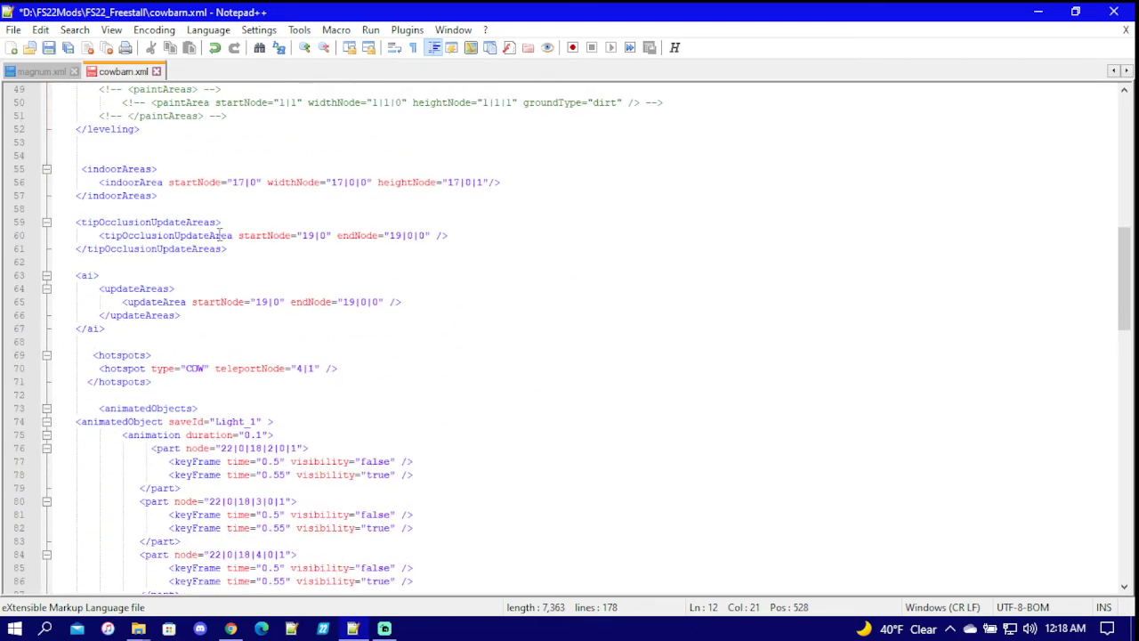
{"action": "scroll", "scroll_direction": "down", "scroll_amount": 3}
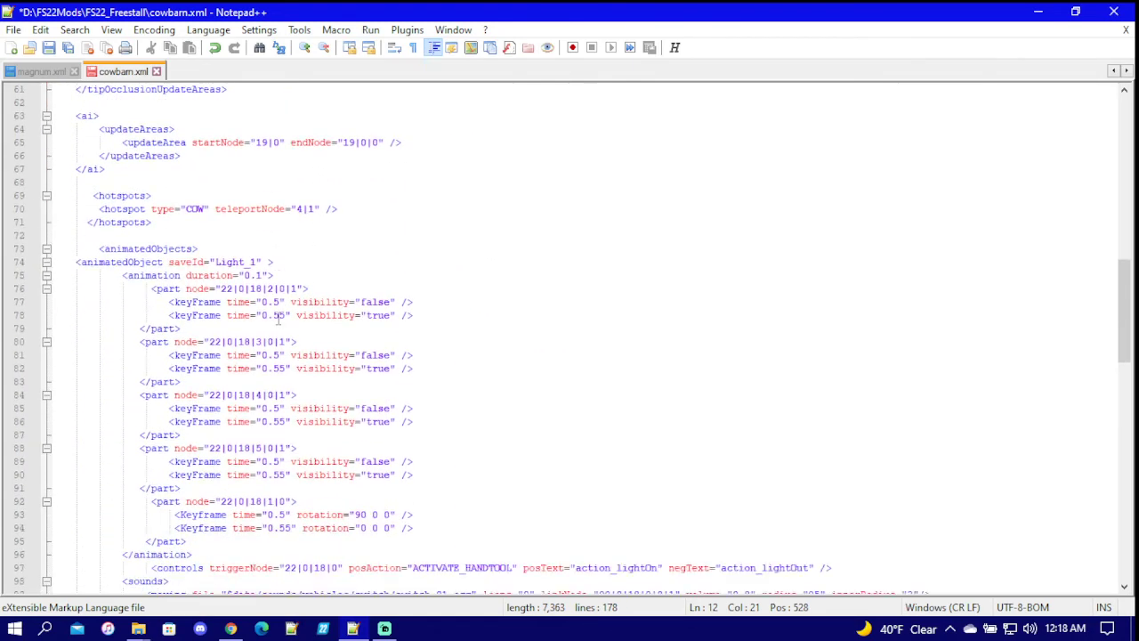
{"action": "scroll", "scroll_direction": "down", "scroll_amount": 3}
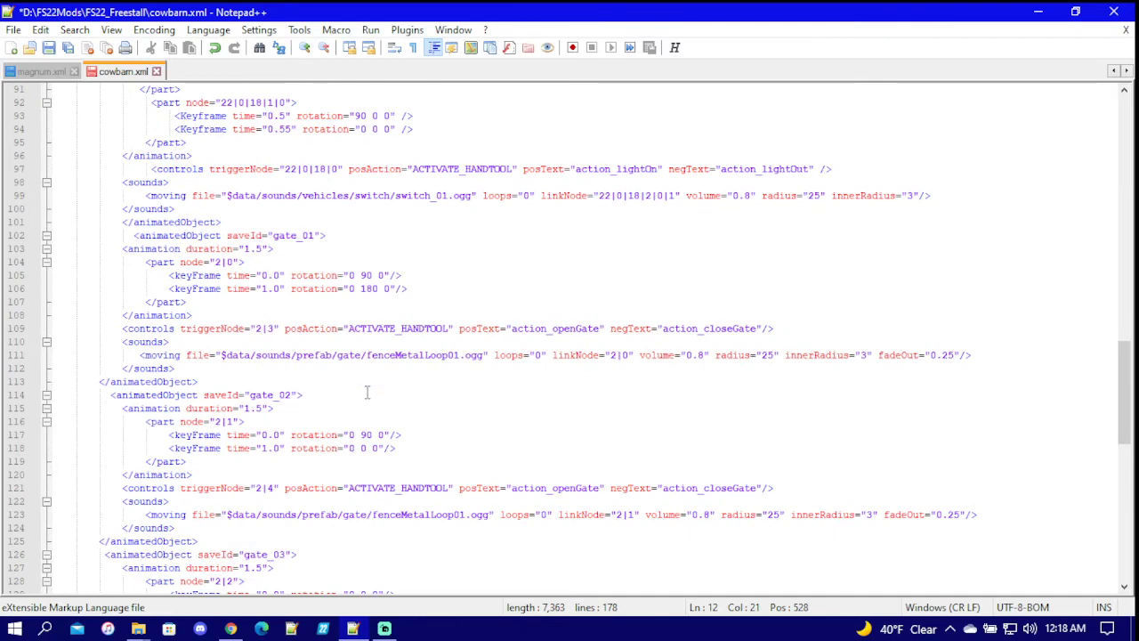
{"action": "scroll", "scroll_direction": "down", "scroll_amount": 3}
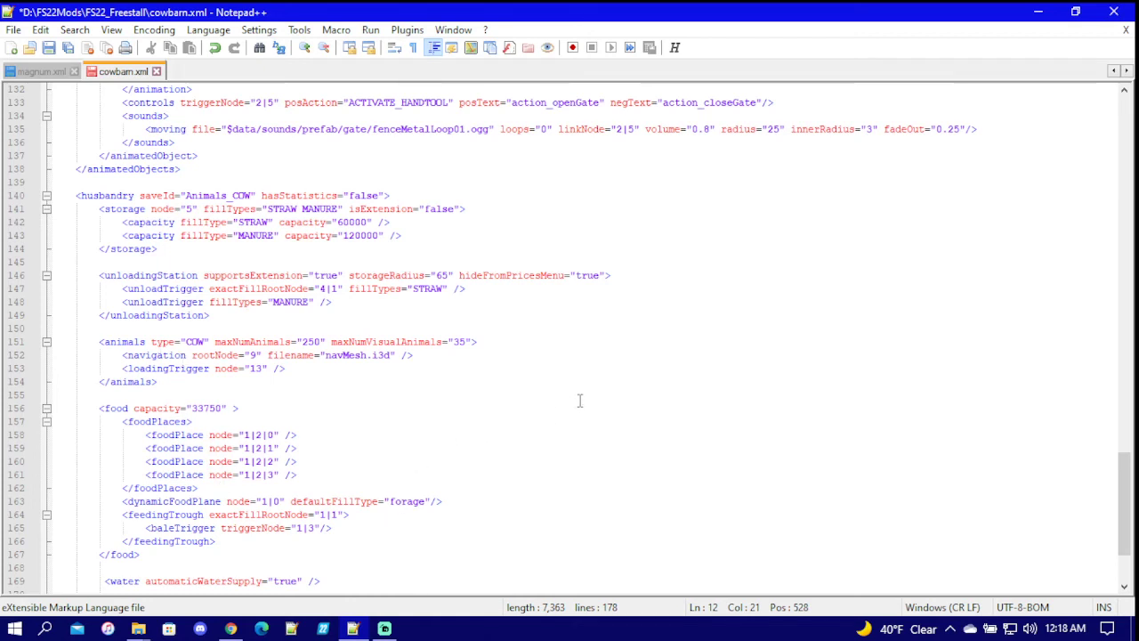
{"action": "scroll", "scroll_direction": "up", "scroll_amount": 3}
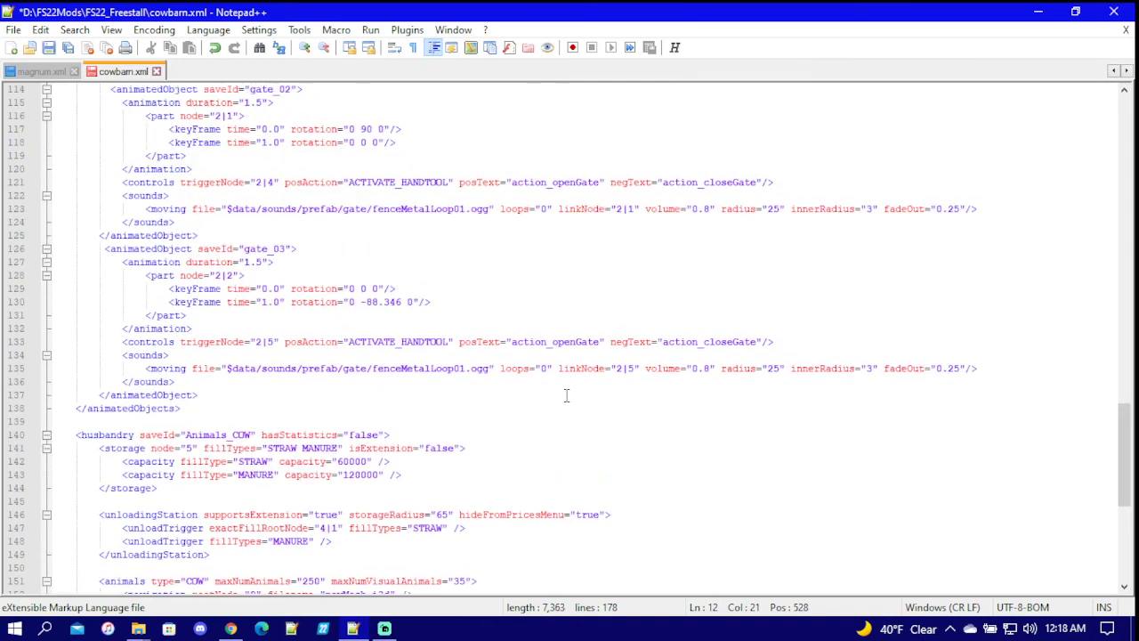
{"action": "scroll", "scroll_direction": "down", "scroll_amount": 3}
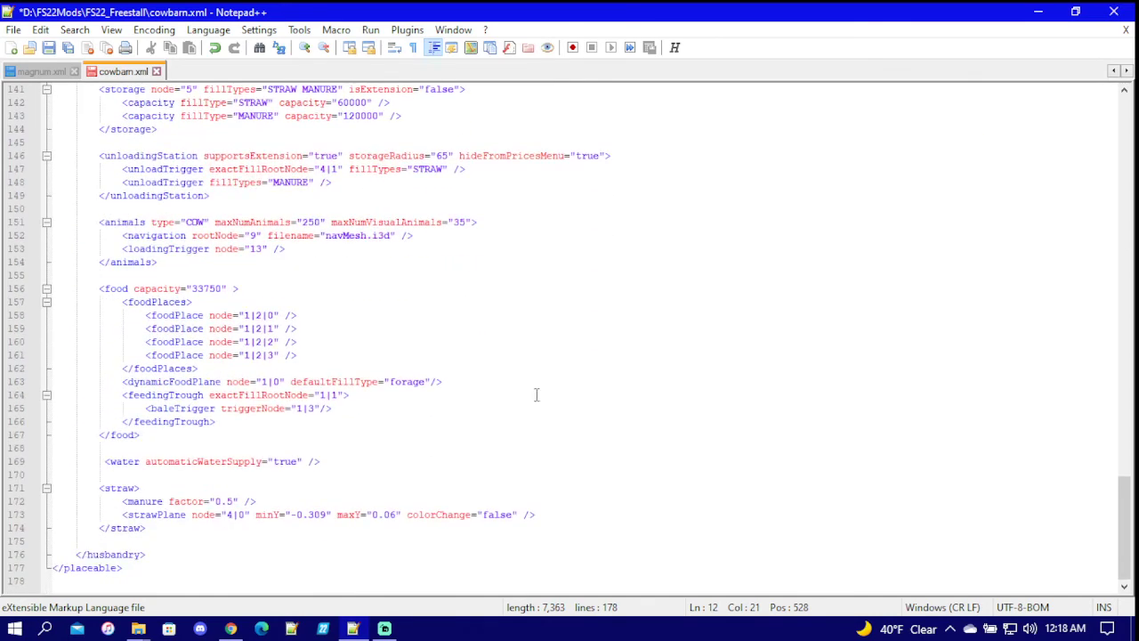